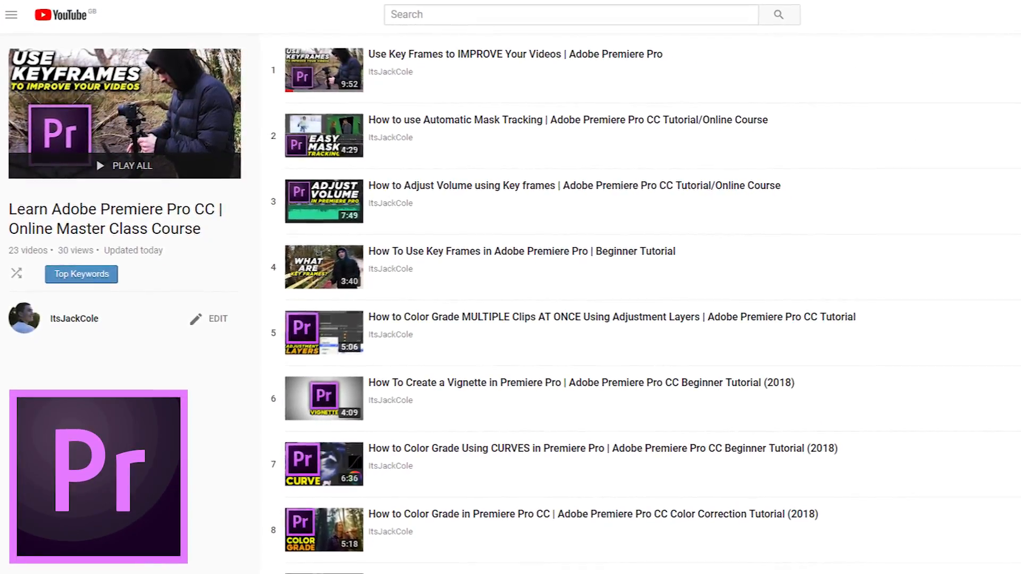
# Play the shaky Stabiliser.MP4 clip in the preview, then stop and return to the start
pyautogui.scroll(-3)
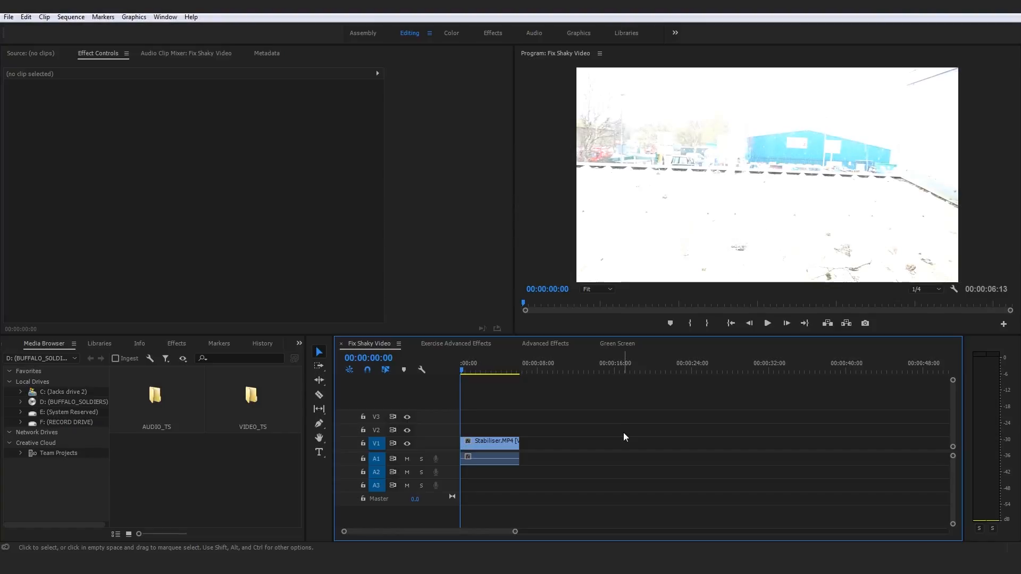
pyautogui.click(492, 33)
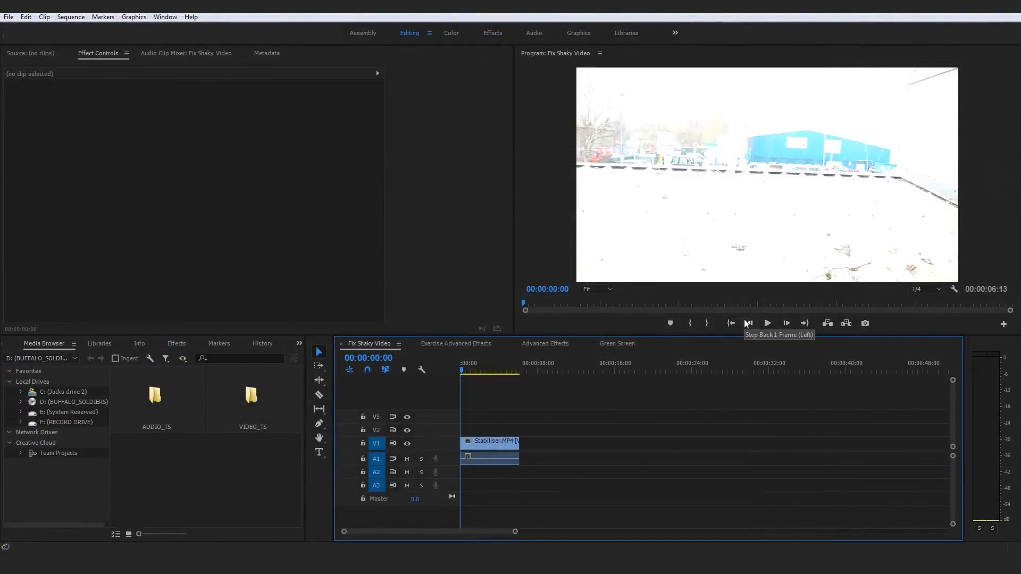
pyautogui.moveTo(756, 426)
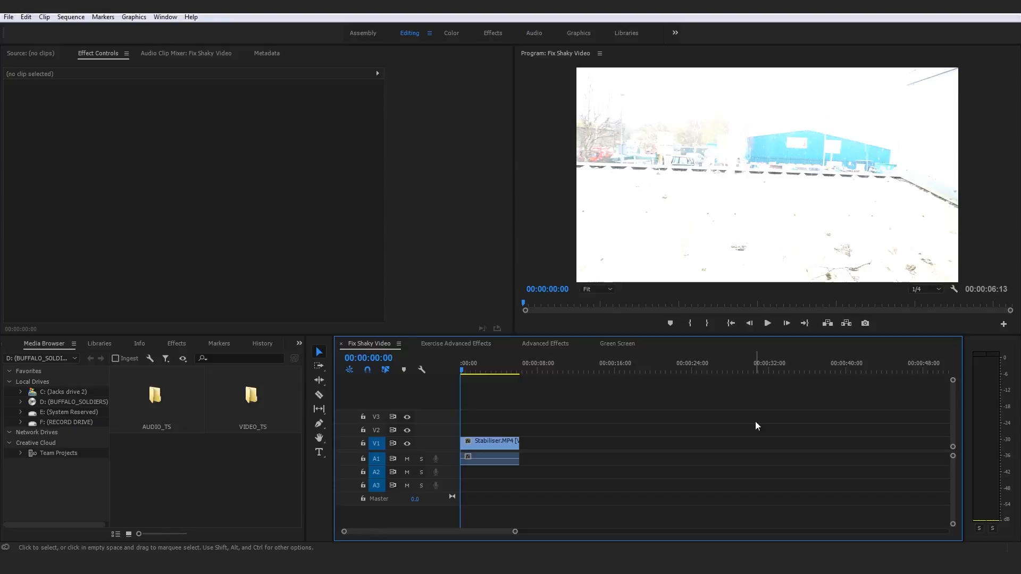
pyautogui.moveTo(767, 323)
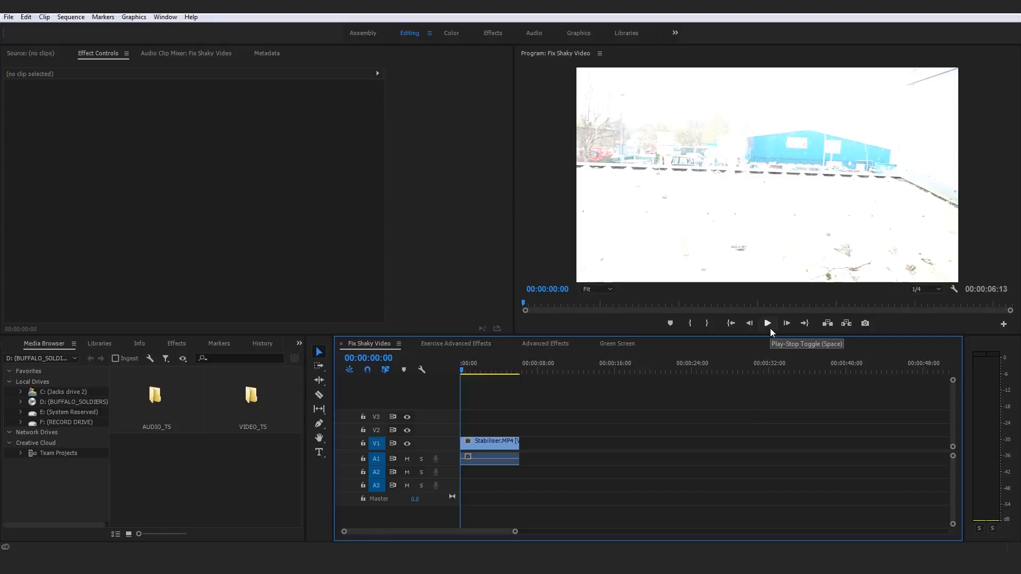
pyautogui.click(767, 323)
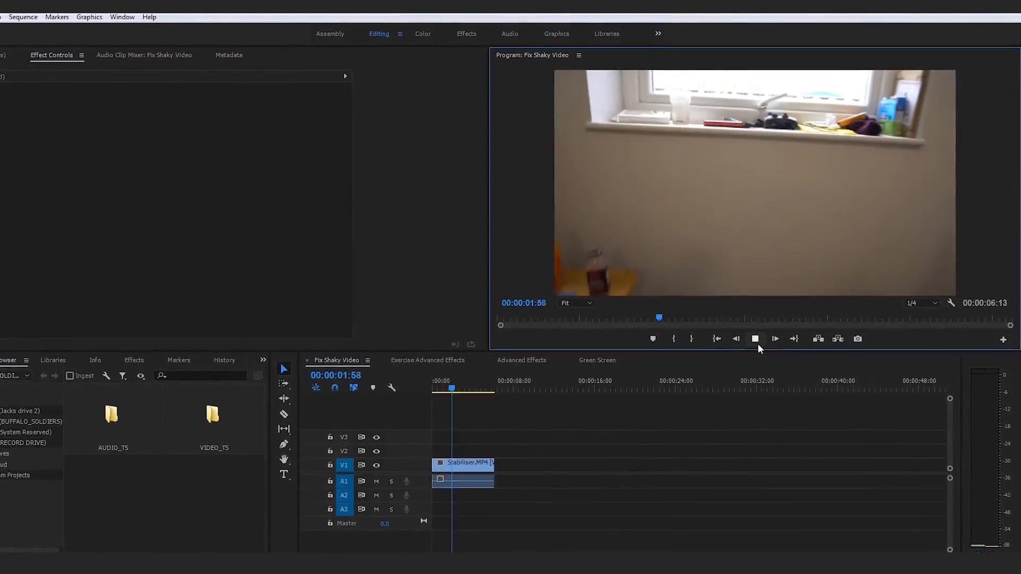
pyautogui.click(774, 339)
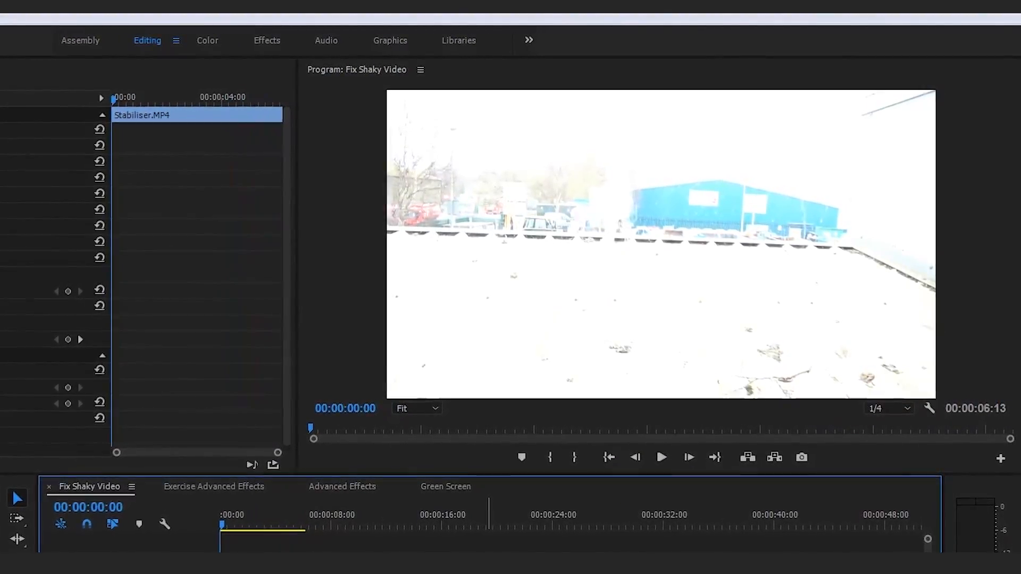
# Replay the clip through to its end and select Stabiliser.MP4 in the sequence
pyautogui.click(662, 458)
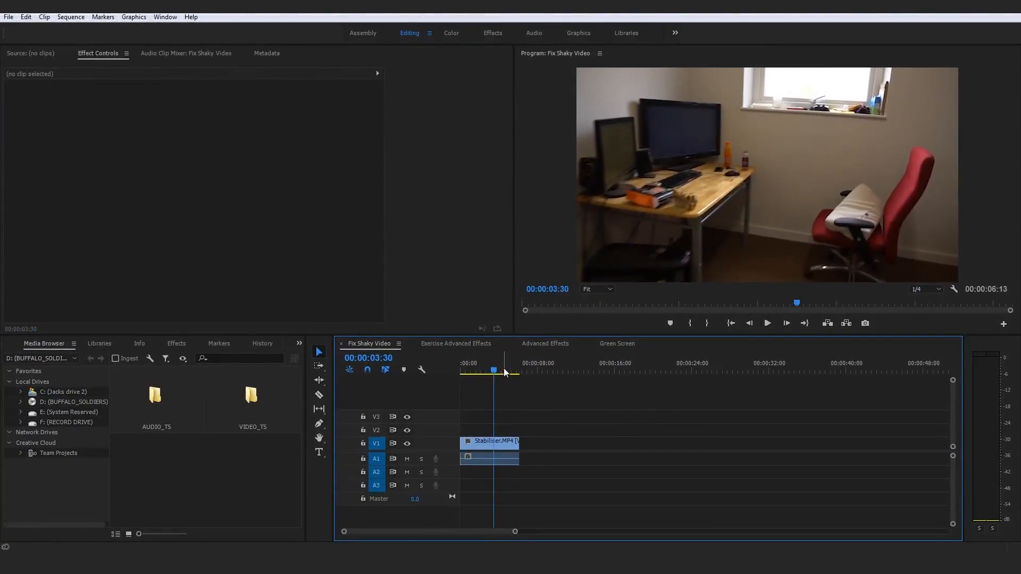
pyautogui.click(767, 323)
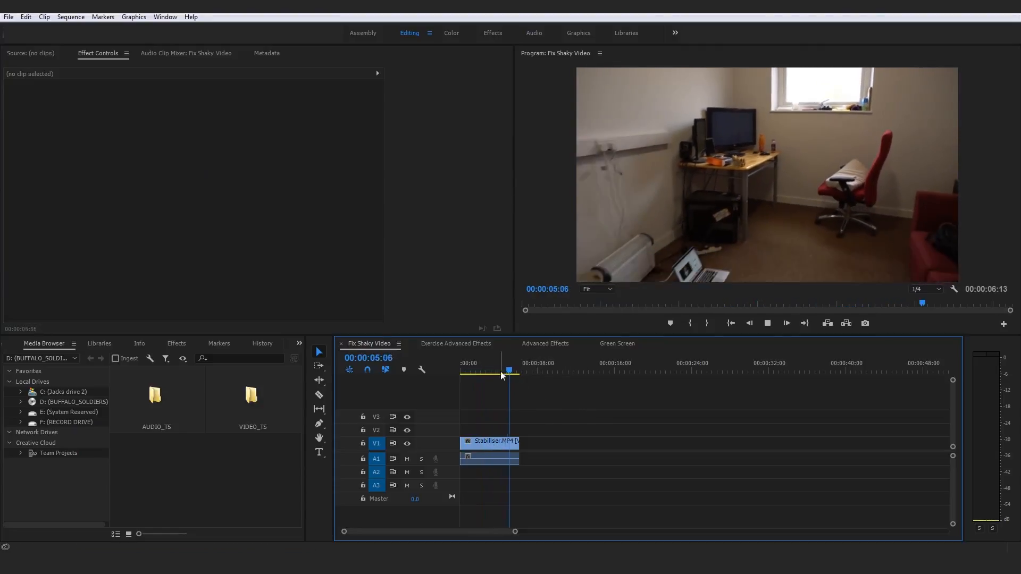
pyautogui.click(488, 441)
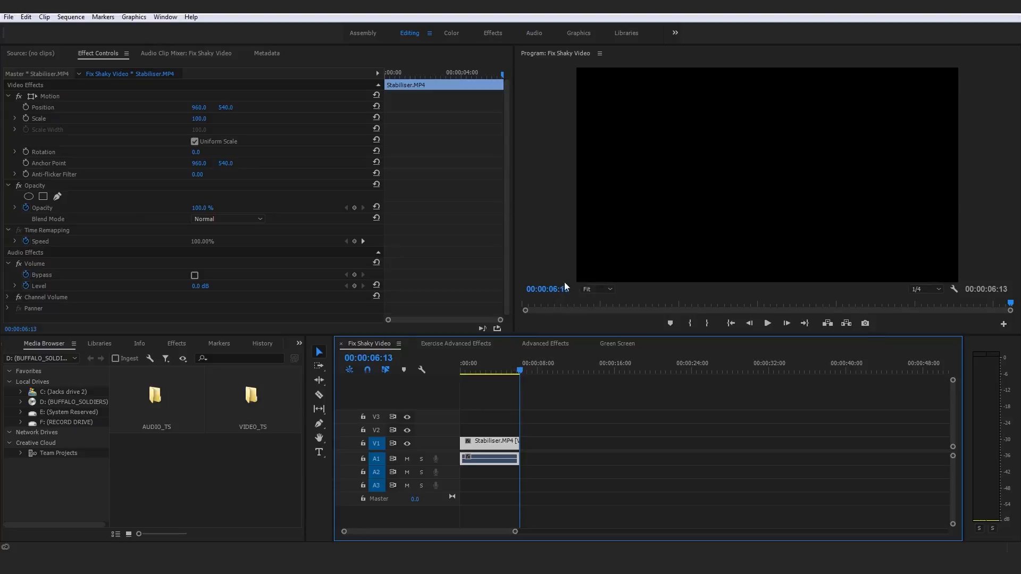
pyautogui.moveTo(546, 289)
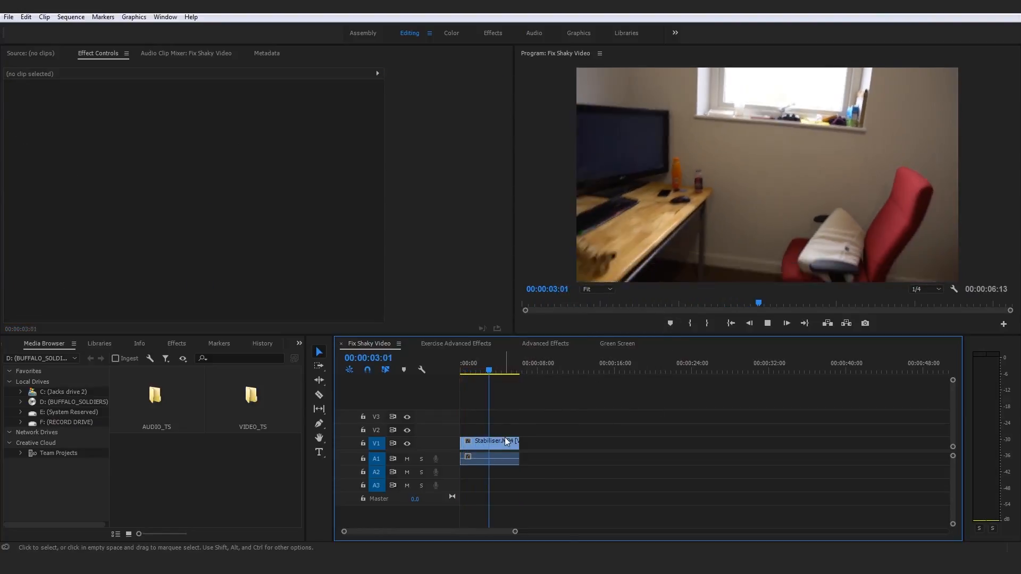
pyautogui.click(488, 441)
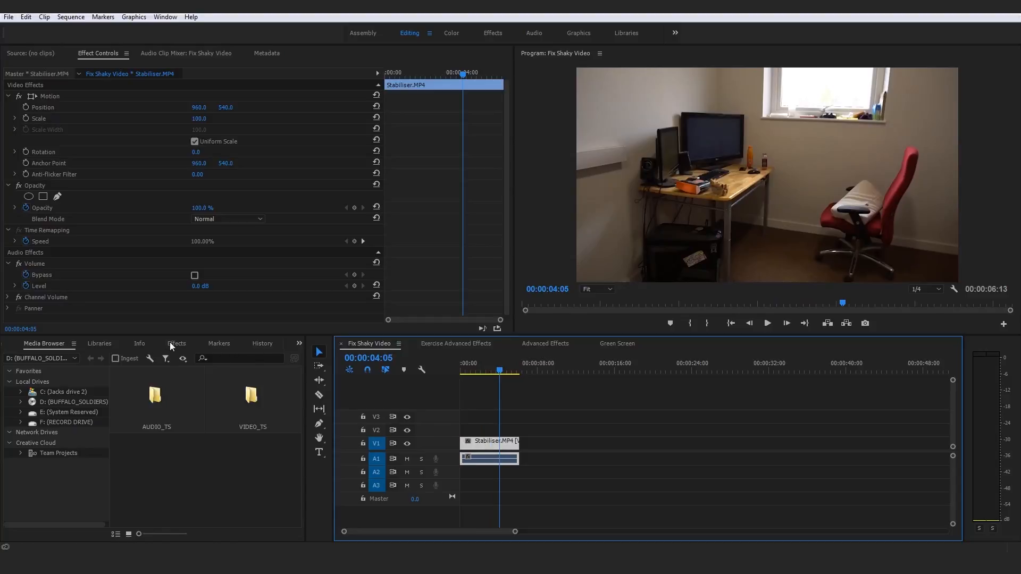
# Show the Effects panel, collapse the Distort folder, and switch to the Effects workspace
pyautogui.click(176, 343)
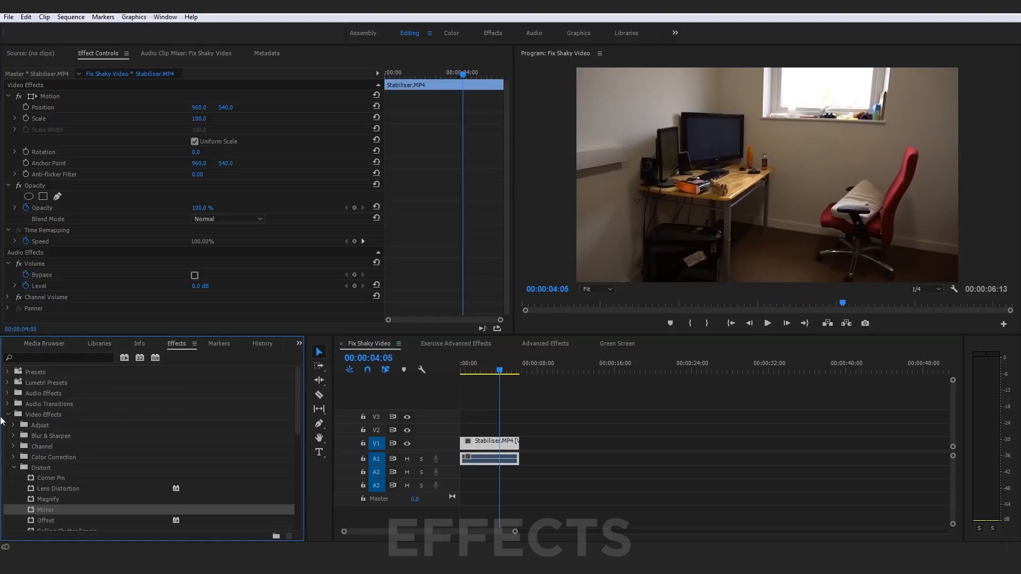
pyautogui.click(14, 467)
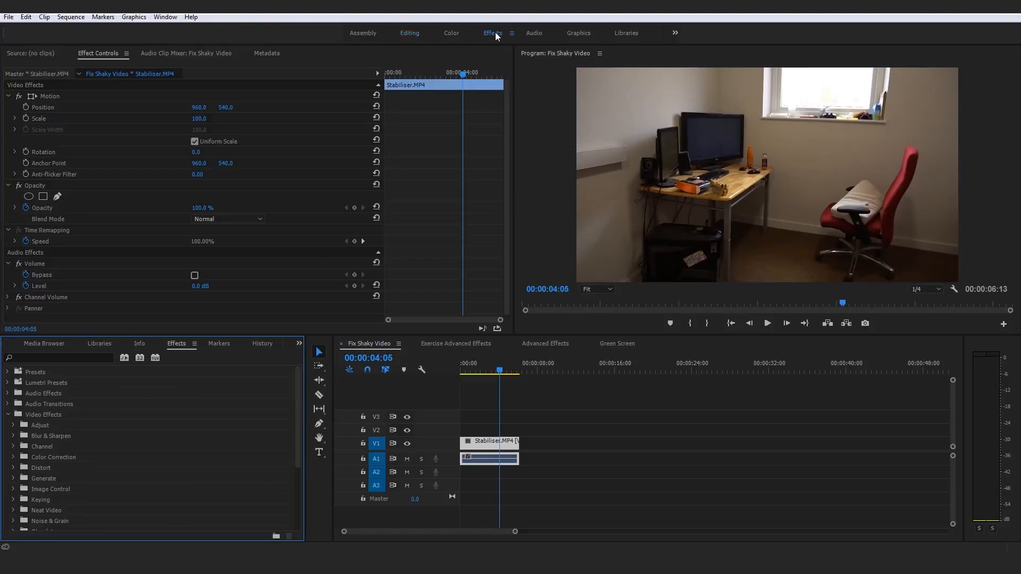
pyautogui.click(492, 32)
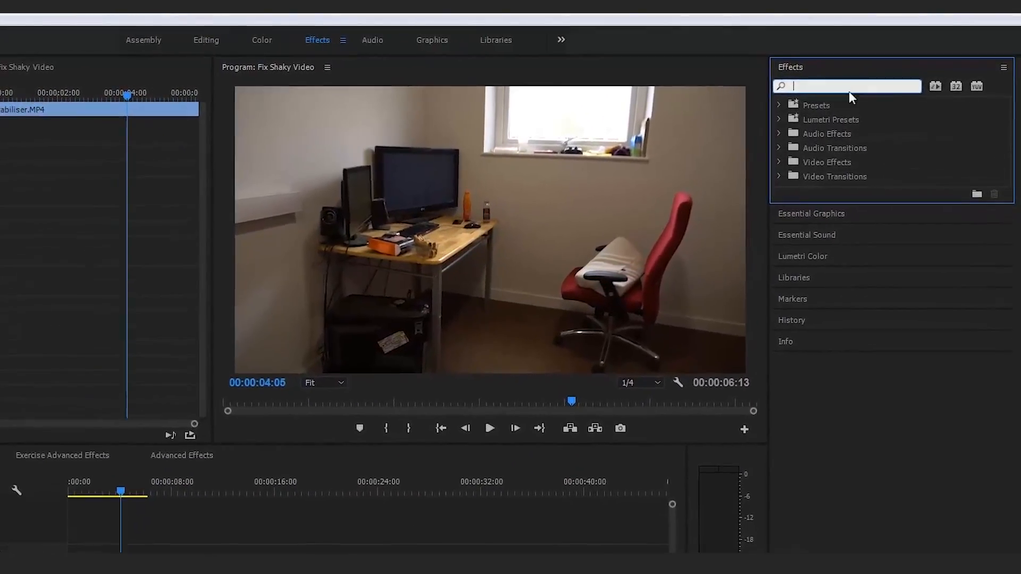
# Search the effects library for 'Warp sta' to reveal Distort > Warp Stabilizer
pyautogui.write('W')
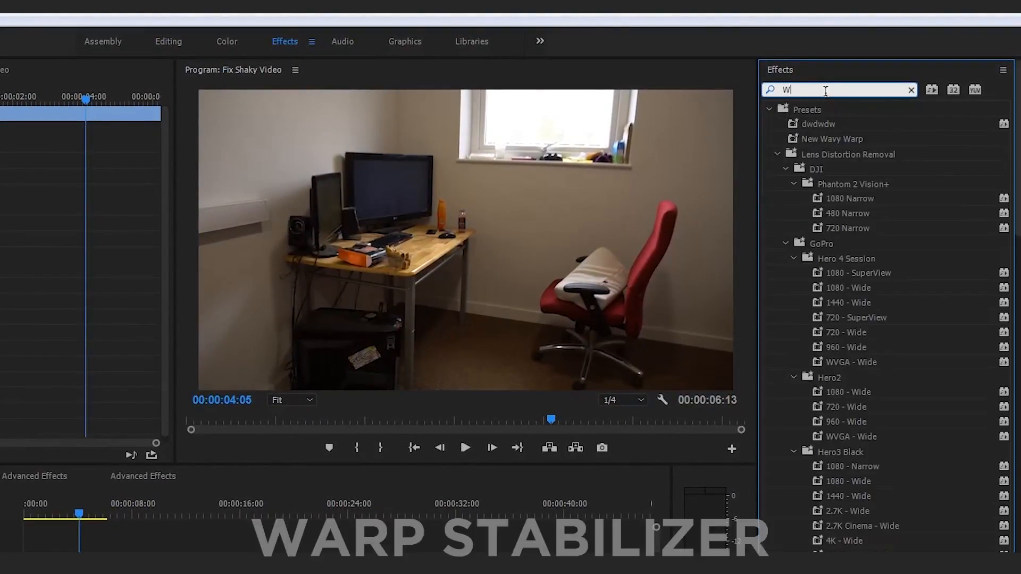
pyautogui.write('arp s')
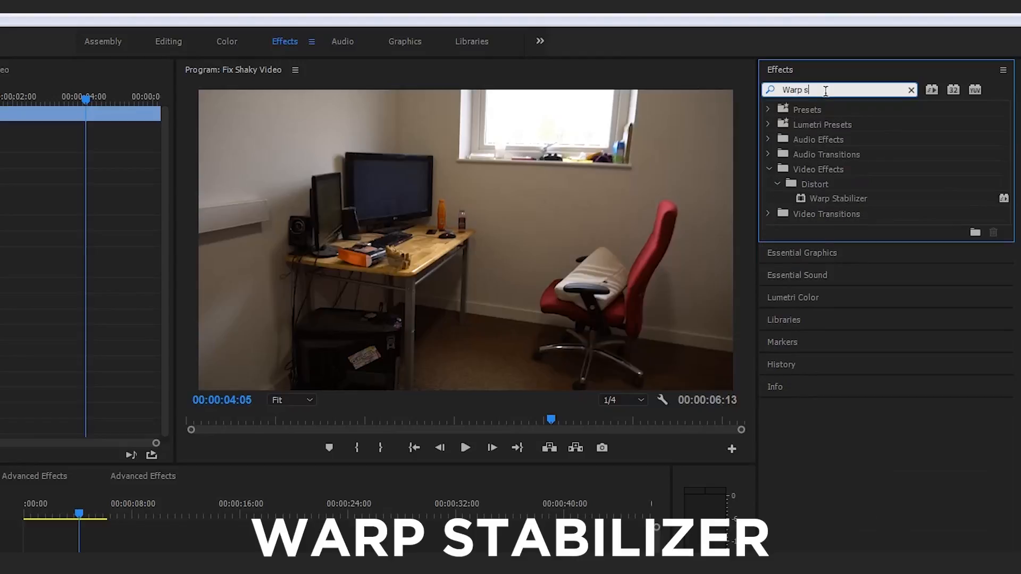
pyautogui.write('ta')
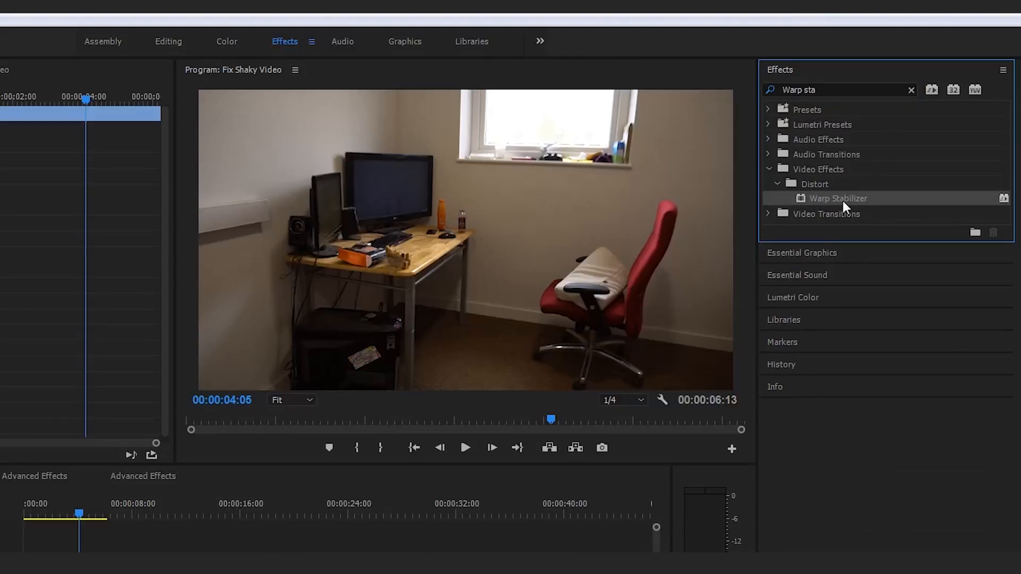
pyautogui.moveTo(861, 204)
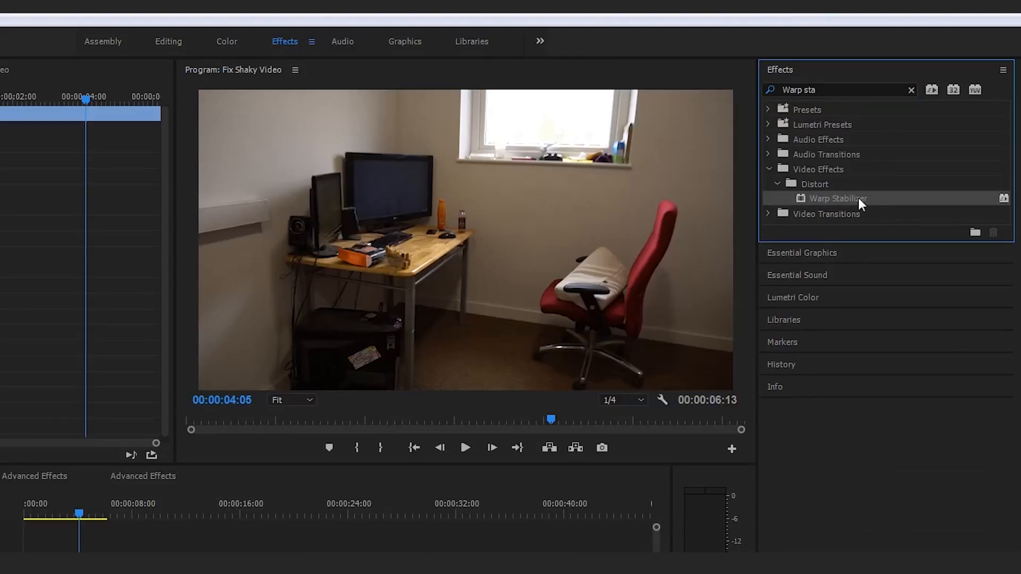
pyautogui.moveTo(858, 205)
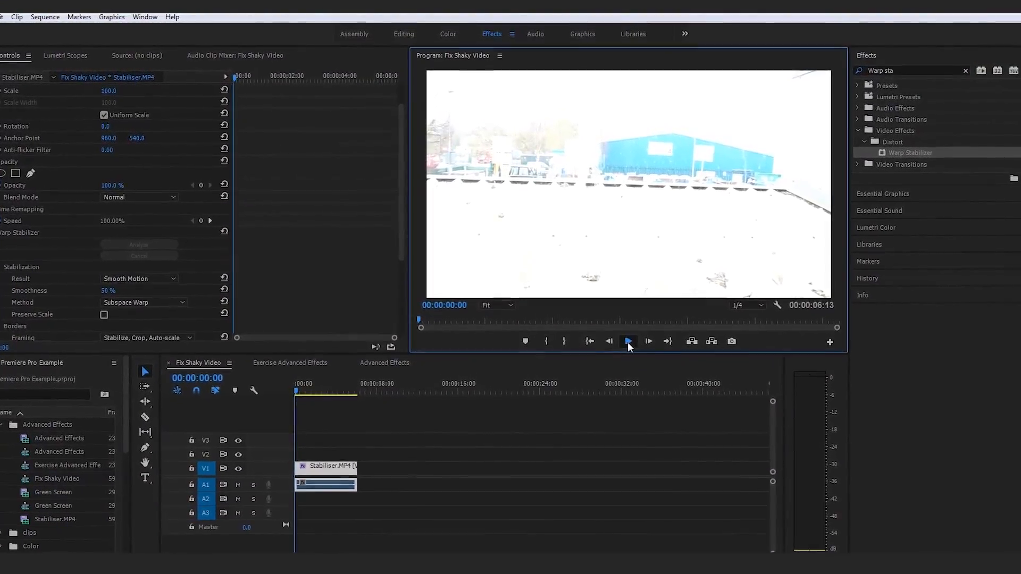
# Play the stabilised Stabiliser.MP4 clip to compare it with the shaky original
pyautogui.click(627, 340)
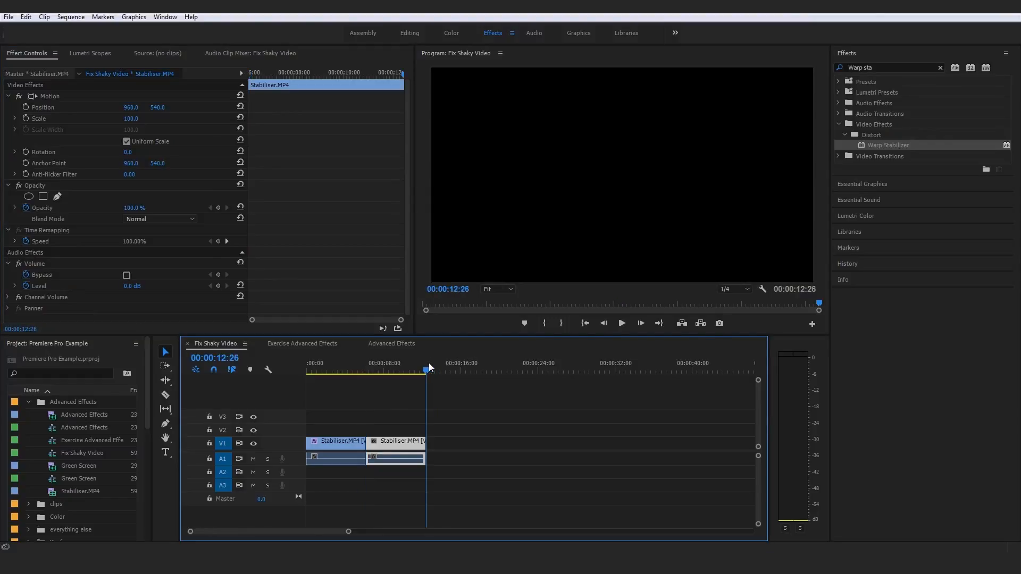
# Bring up the Sequence menu commands for the stabilised sequence
pyautogui.click(70, 17)
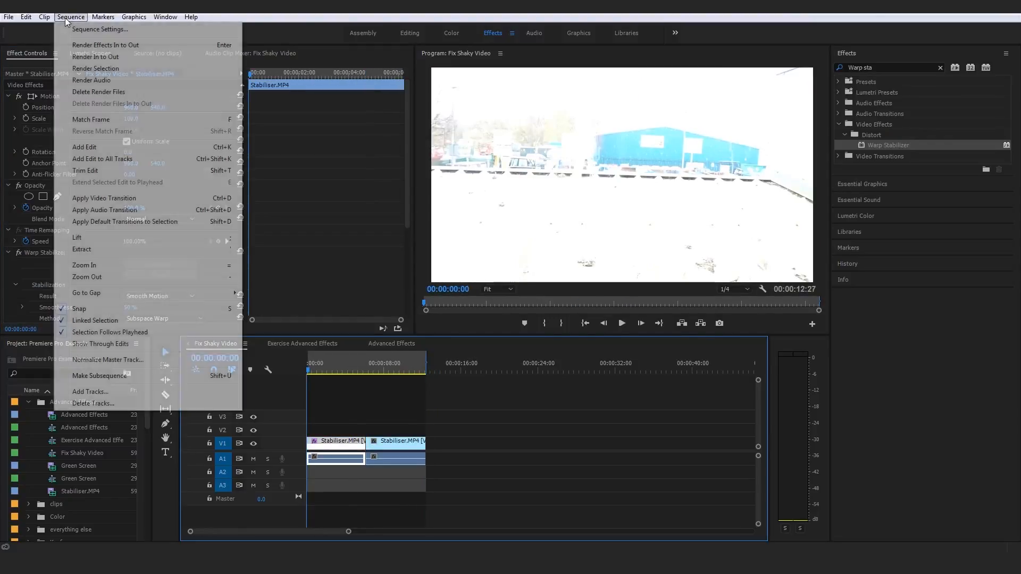
# Render effects In to Out and play the stabilised sequence past the clip's end
pyautogui.click(105, 45)
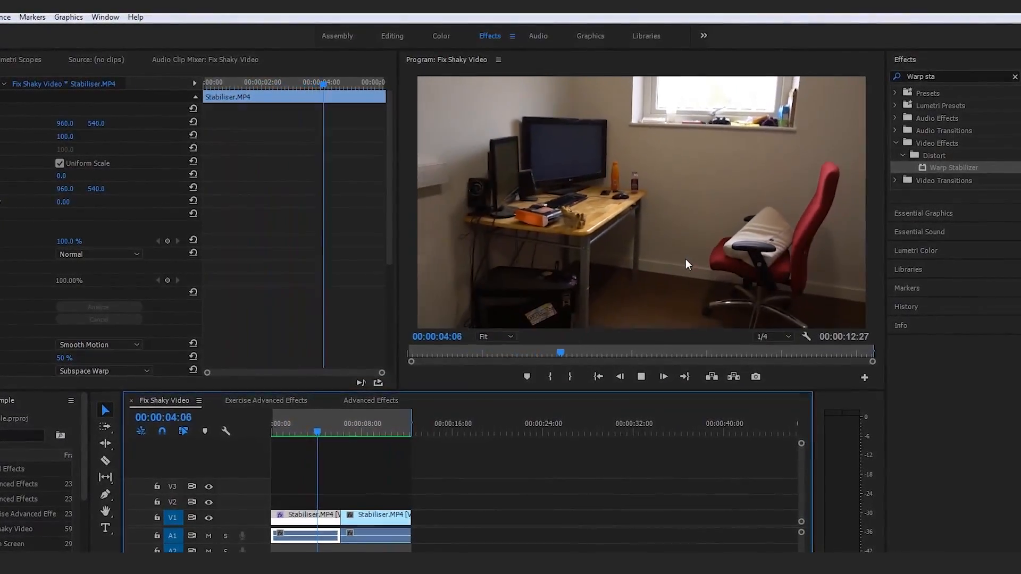
pyautogui.click(664, 376)
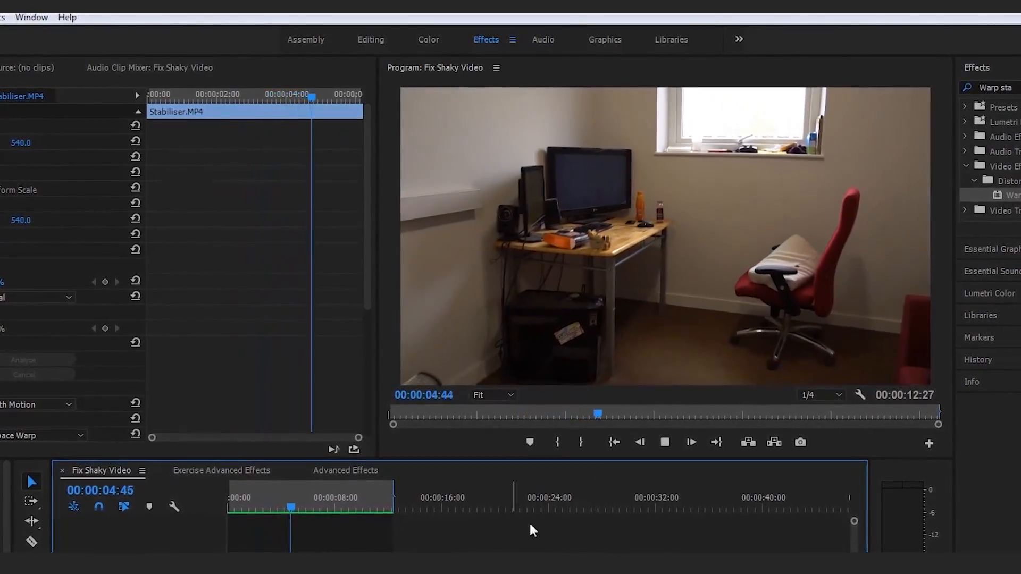
pyautogui.click(513, 514)
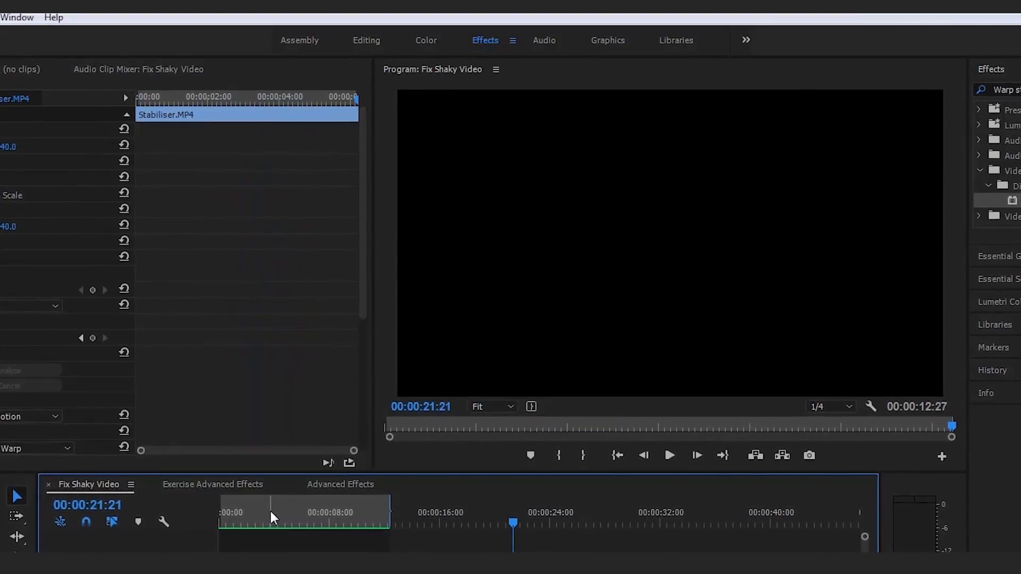
# Return to the sequence start and play the stabilised sequence from the beginning
pyautogui.click(617, 456)
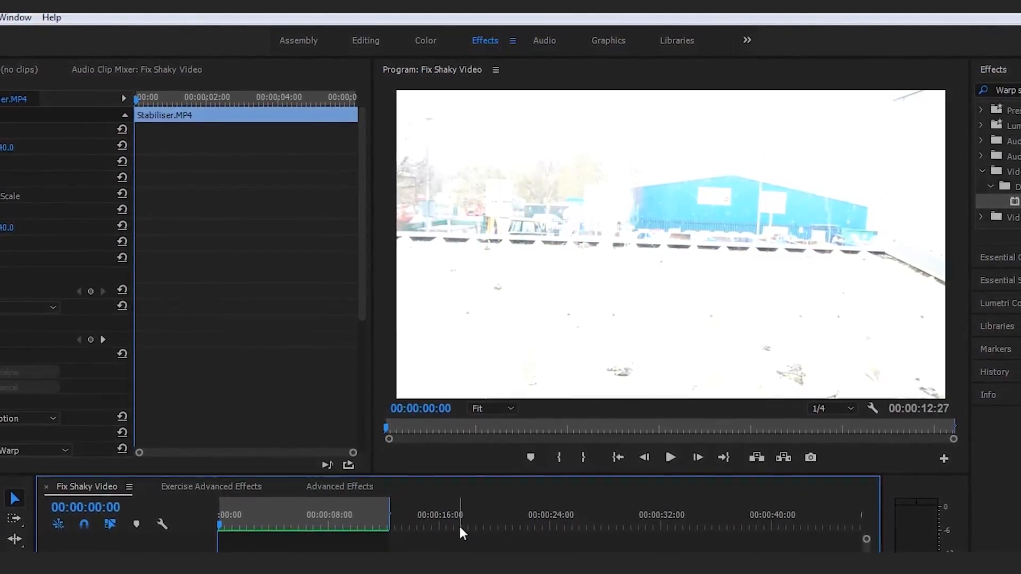
pyautogui.click(670, 457)
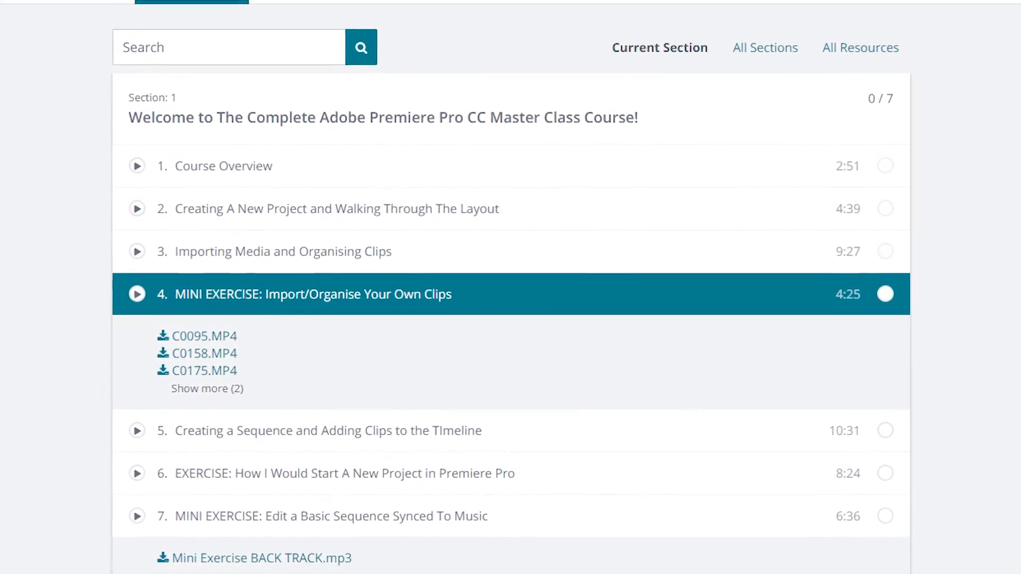
# Scroll up to view the Transitions sequence and the 3D Motion video transitions
pyautogui.scroll(3)
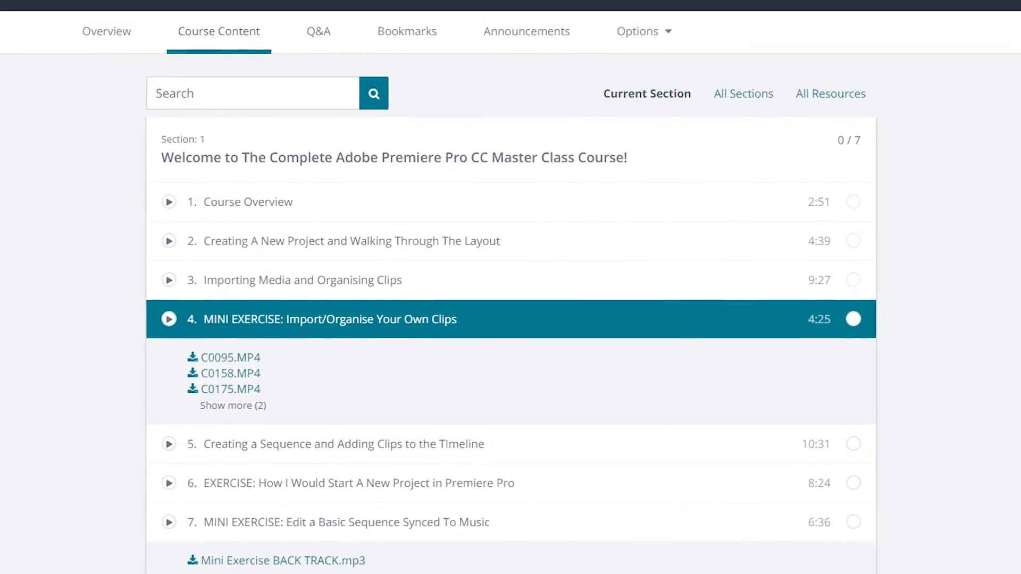
pyautogui.scroll(3)
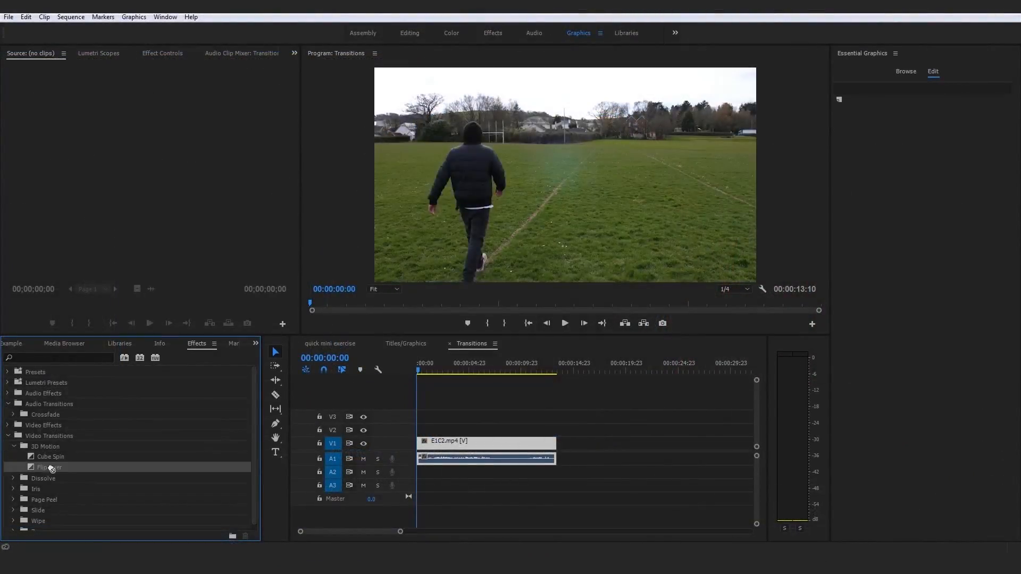
# Preview the Flip Over transition, then start Scale keyframe animation in Effect Controls
pyautogui.click(563, 322)
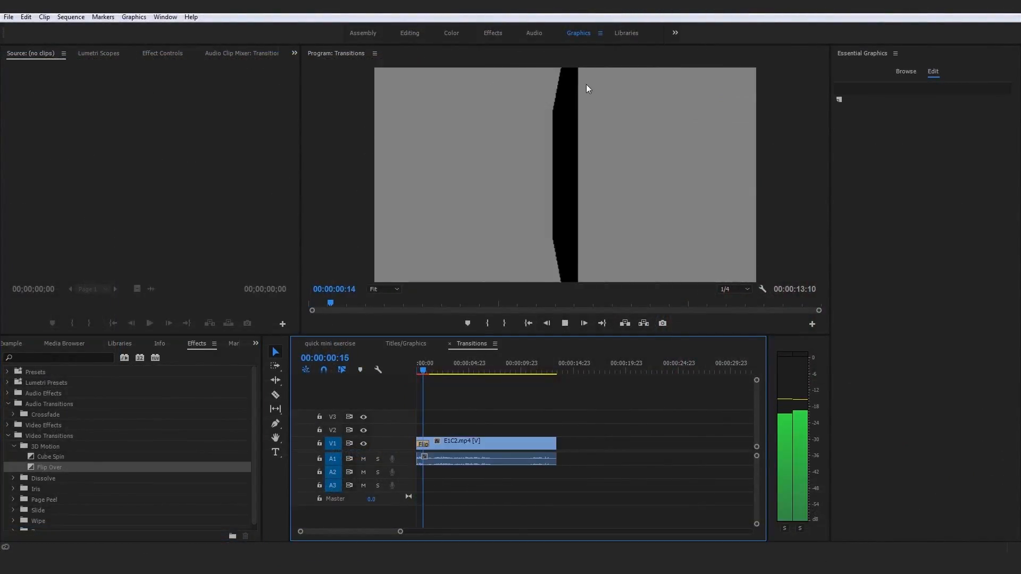
pyautogui.click(417, 371)
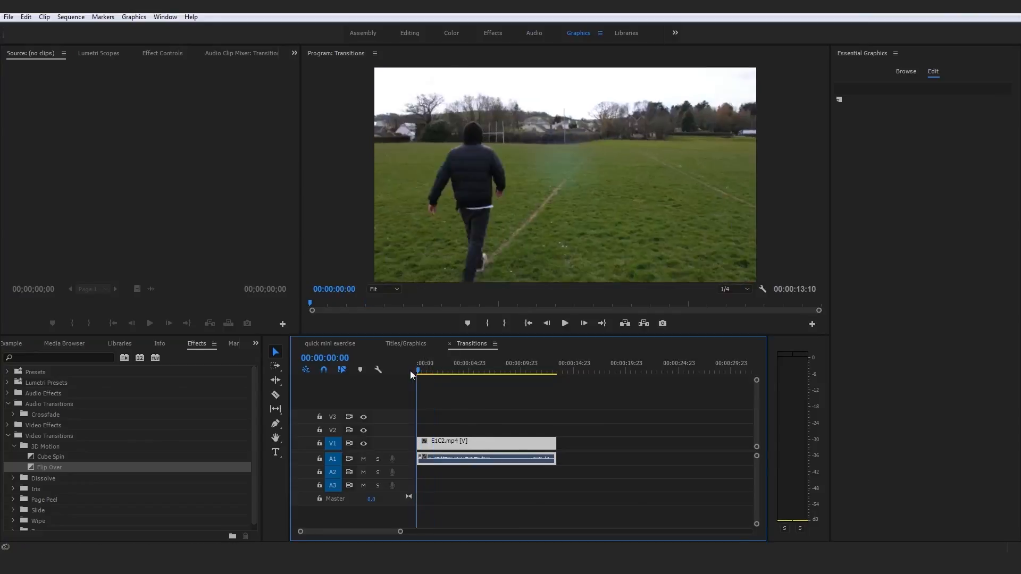
pyautogui.click(227, 33)
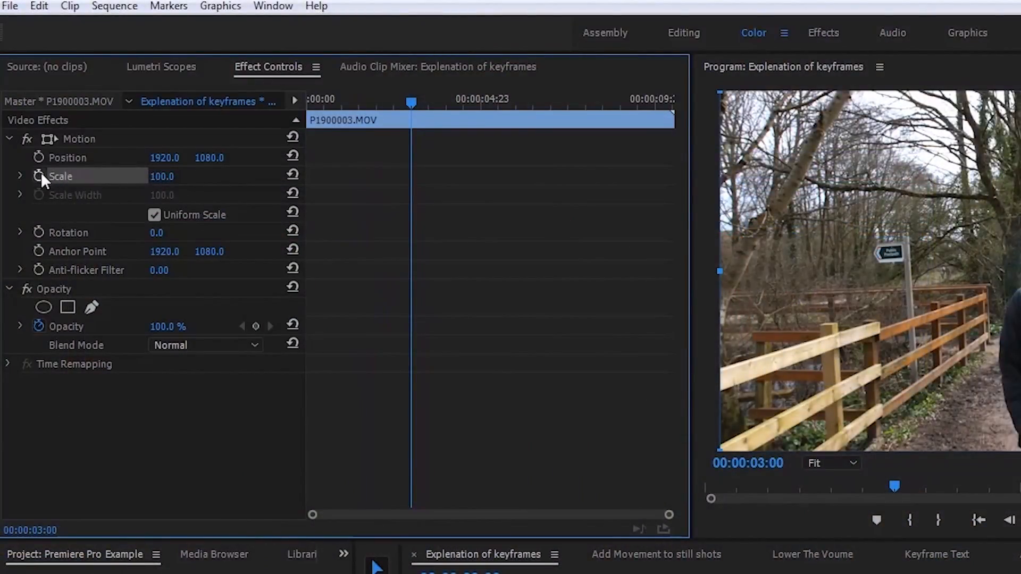
pyautogui.click(812, 554)
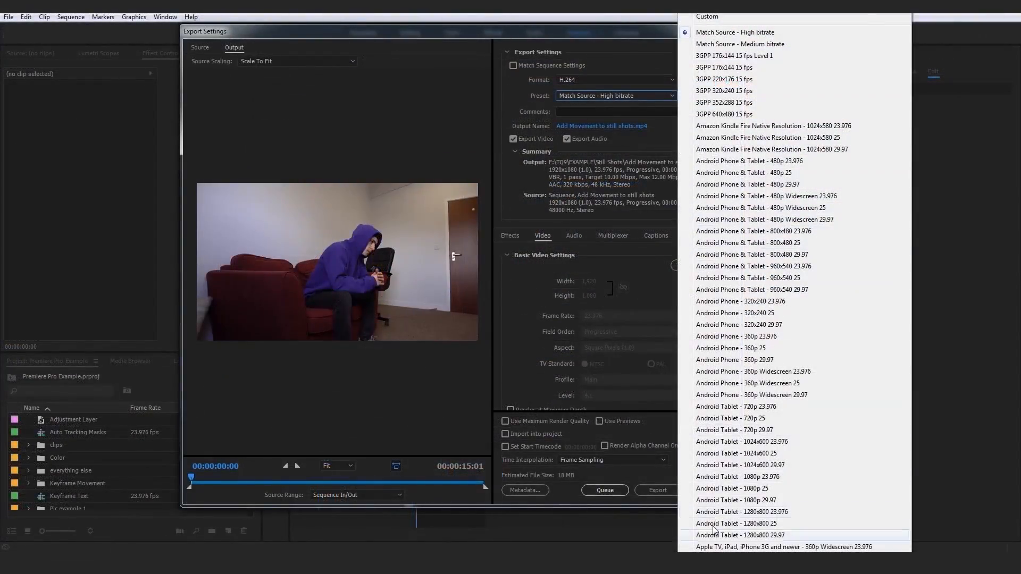
# Adjust export bitrate settings and set Automate to Sequence to place clips at unnumbered markers
pyautogui.scroll(-3)
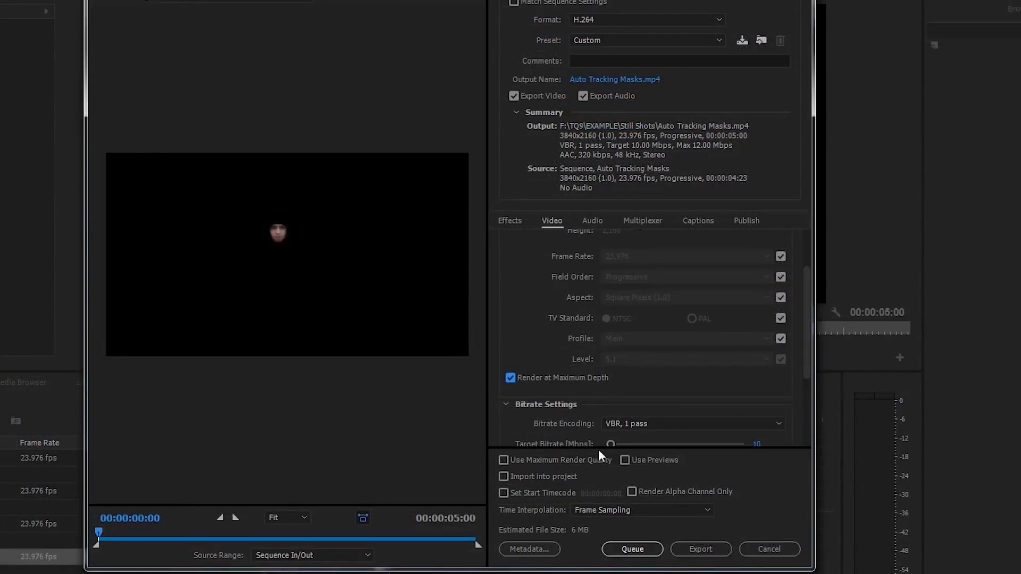
pyautogui.click(502, 459)
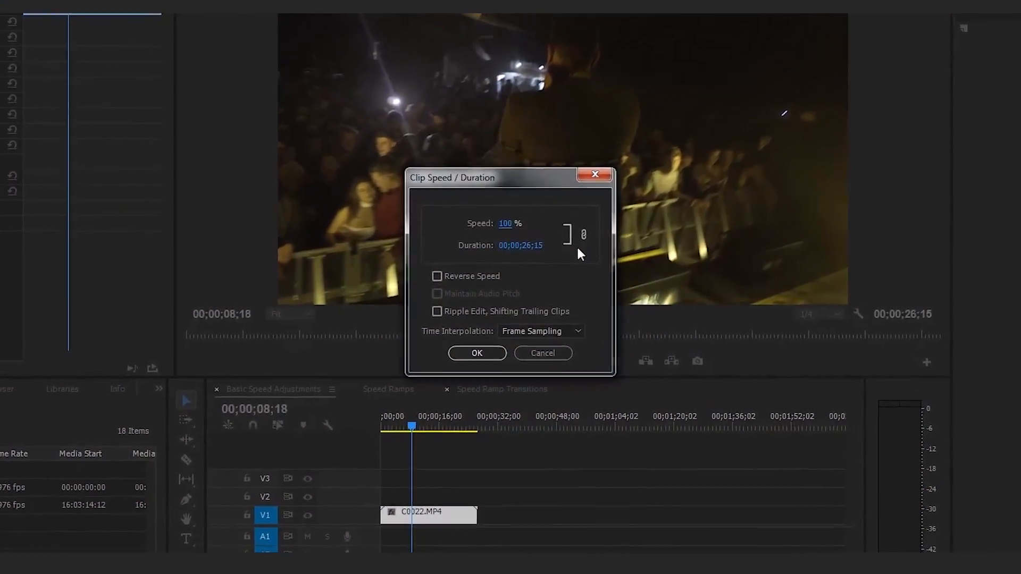
pyautogui.click(476, 353)
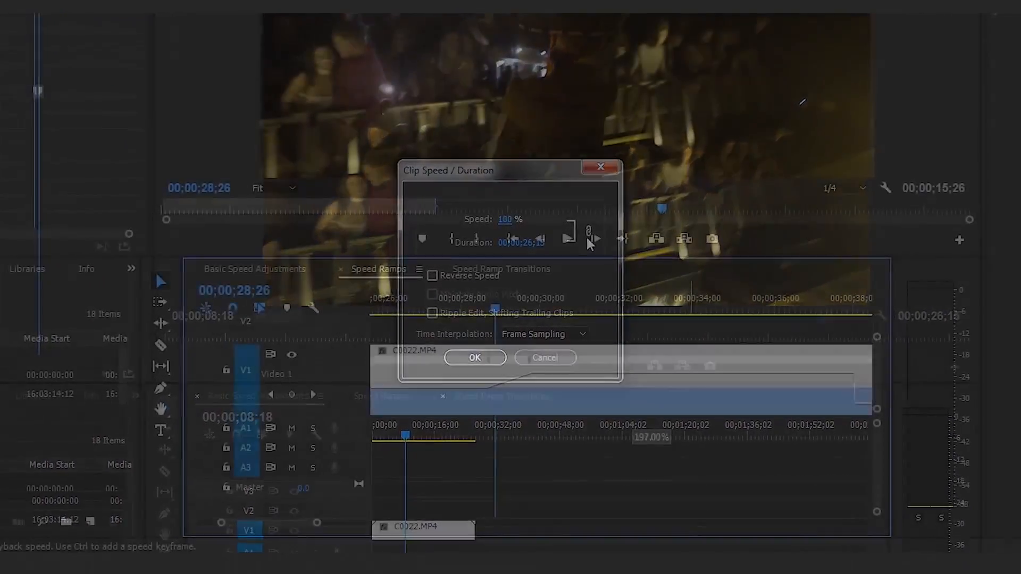
pyautogui.click(475, 357)
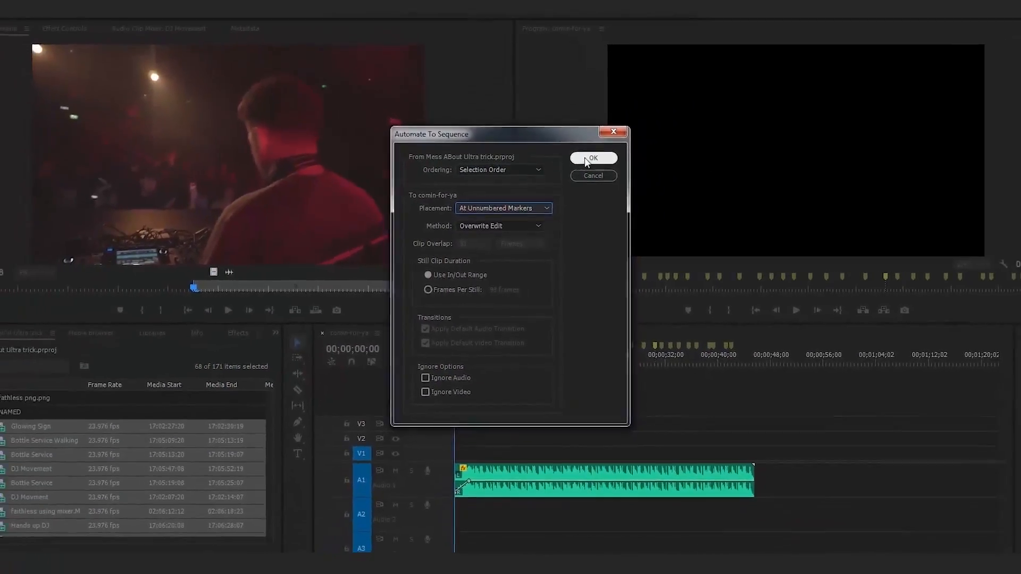
# Confirm Automate To Sequence so the clips are placed at the sequence markers
pyautogui.click(591, 158)
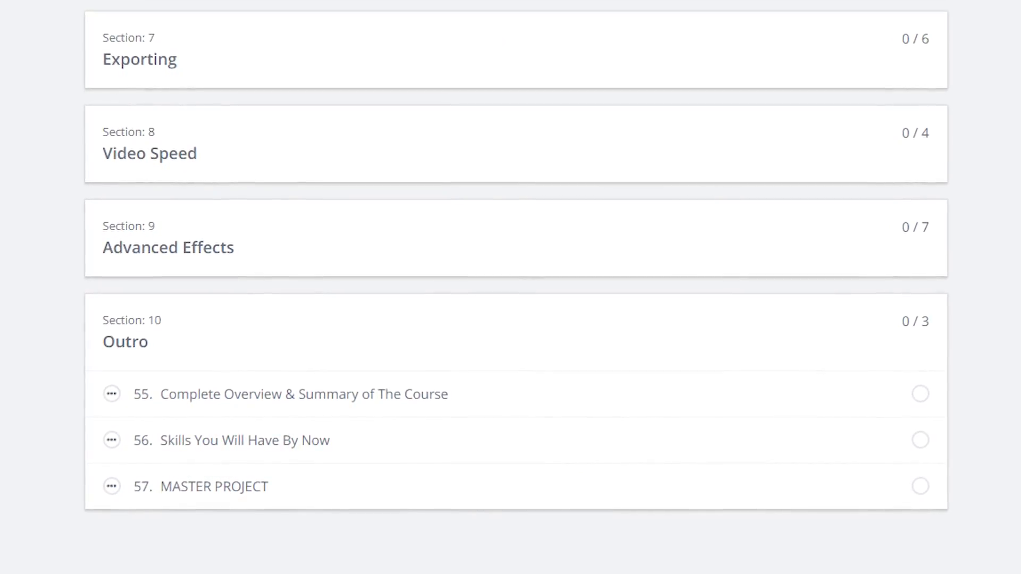
pyautogui.scroll(3)
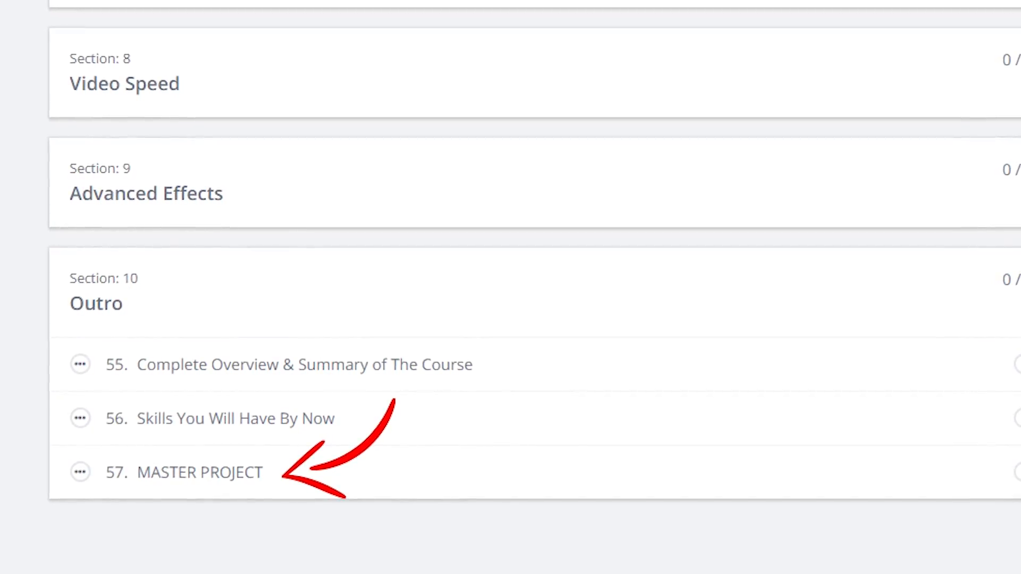
pyautogui.scroll(3)
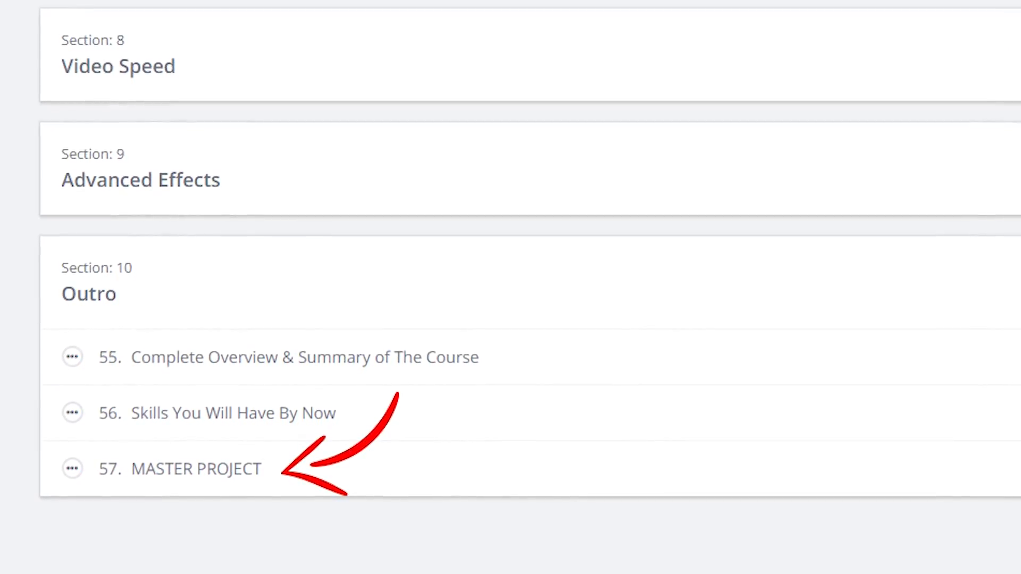